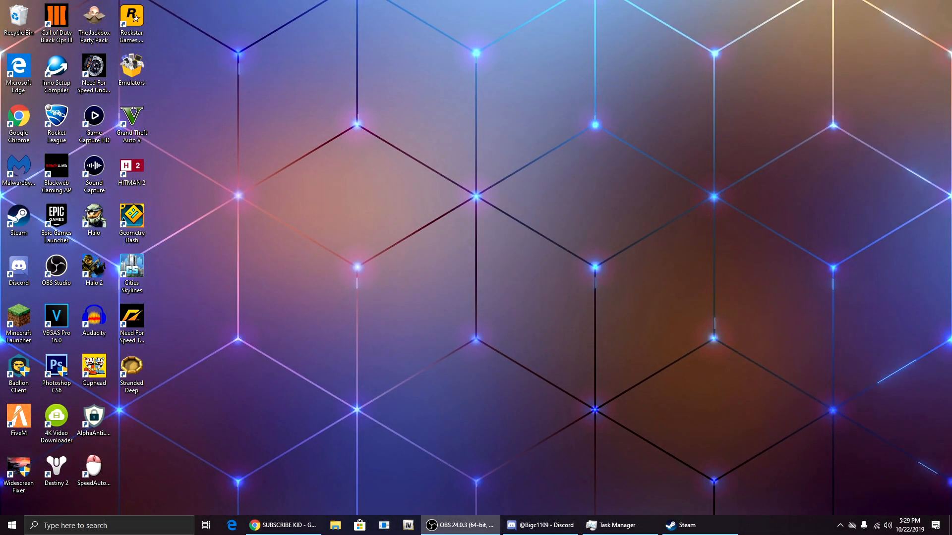
{"action": "mouse_move", "coordinate": [926, 161]}
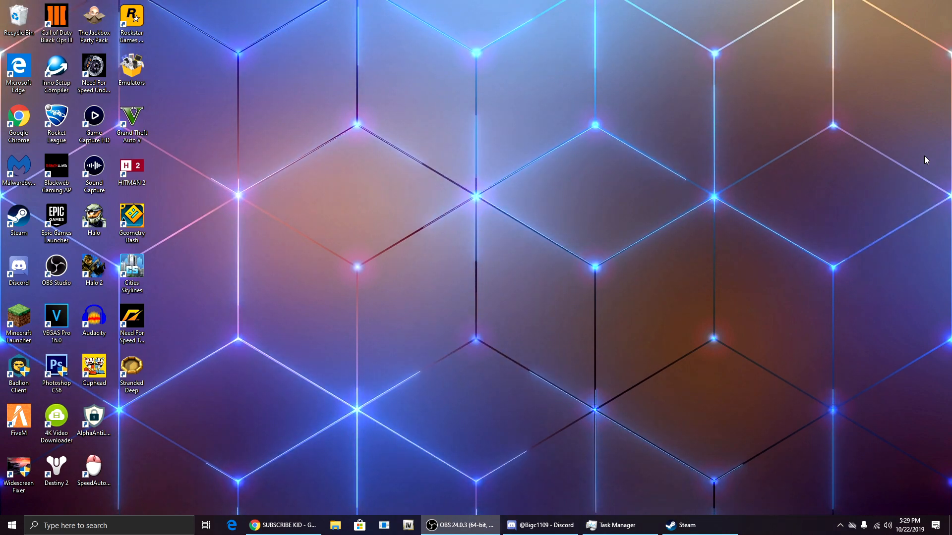
{"action": "mouse_move", "coordinate": [813, 115]}
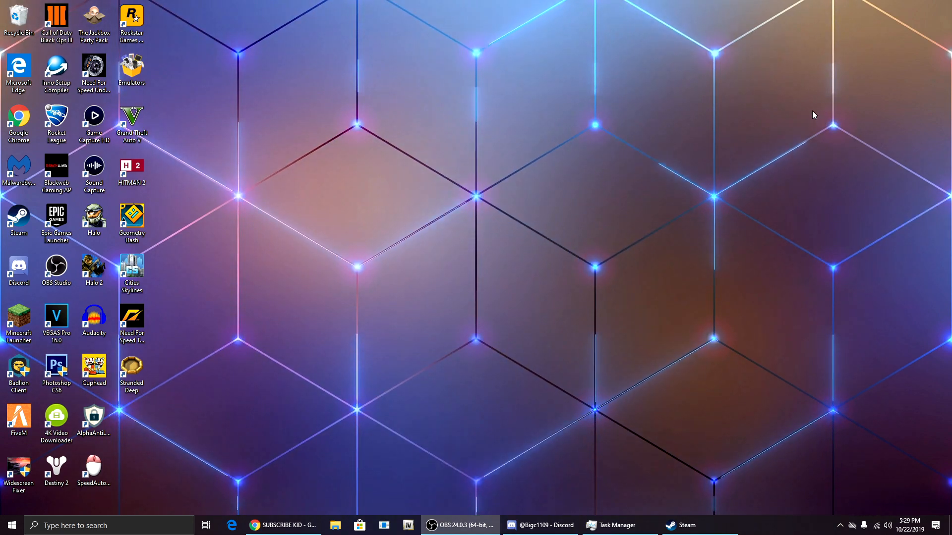
{"action": "mouse_move", "coordinate": [759, 86]}
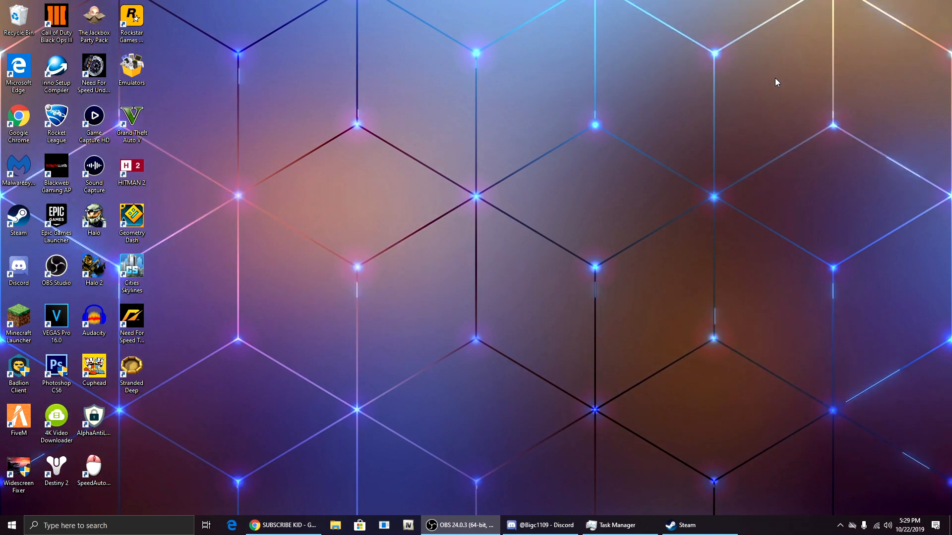
{"action": "mouse_move", "coordinate": [772, 69]}
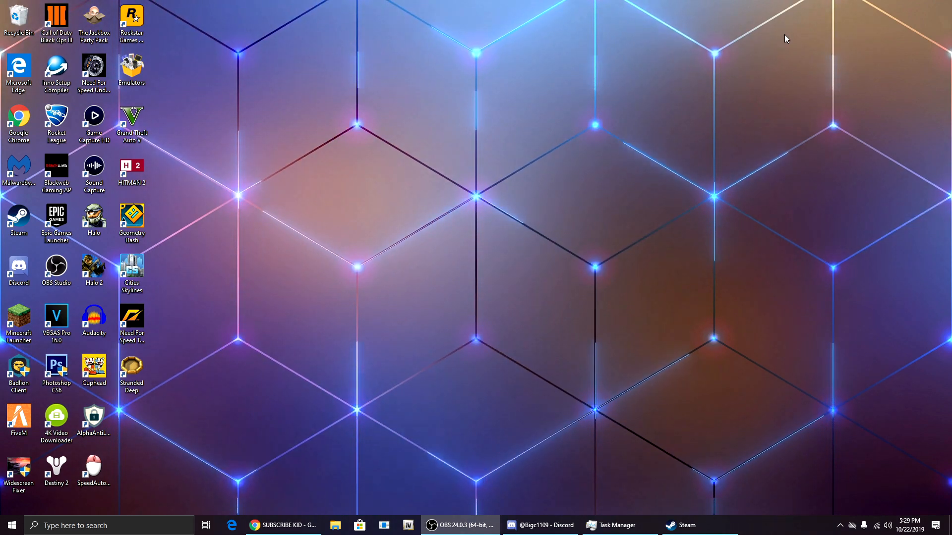
{"action": "mouse_move", "coordinate": [830, 4]}
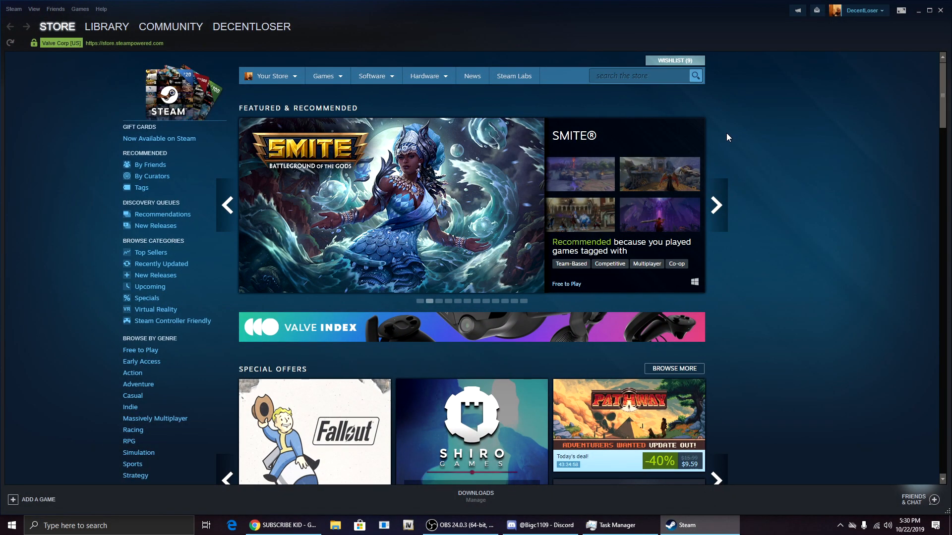
{"action": "mouse_move", "coordinate": [710, 59]}
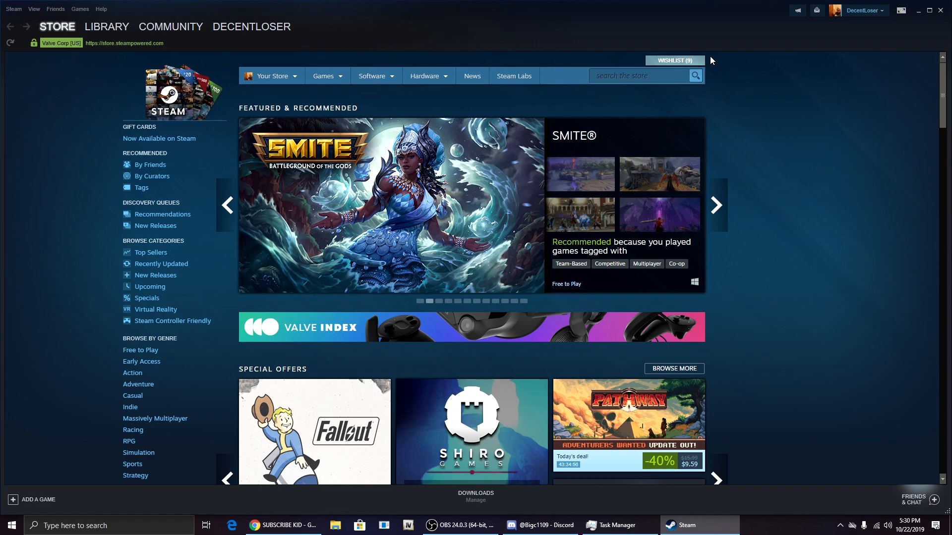
{"action": "mouse_move", "coordinate": [723, 58]}
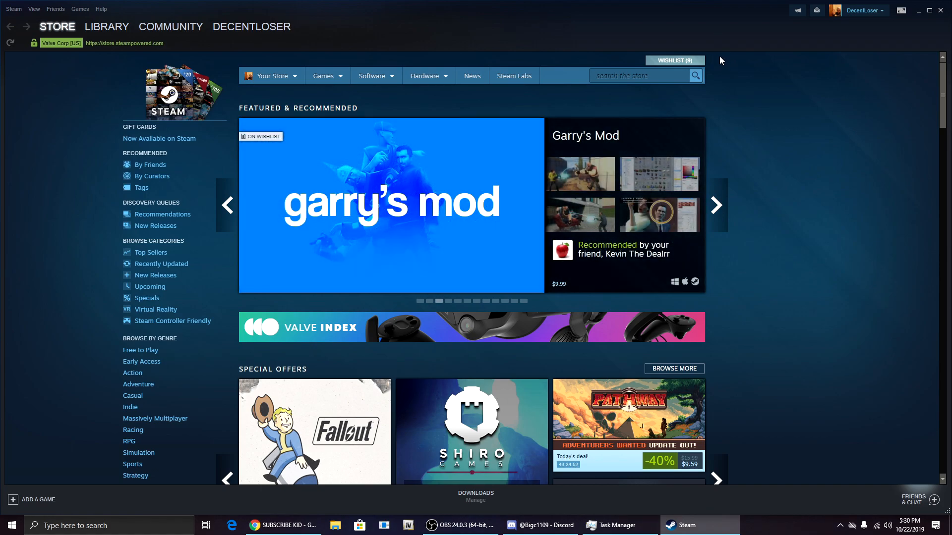
{"action": "mouse_move", "coordinate": [13, 9]}
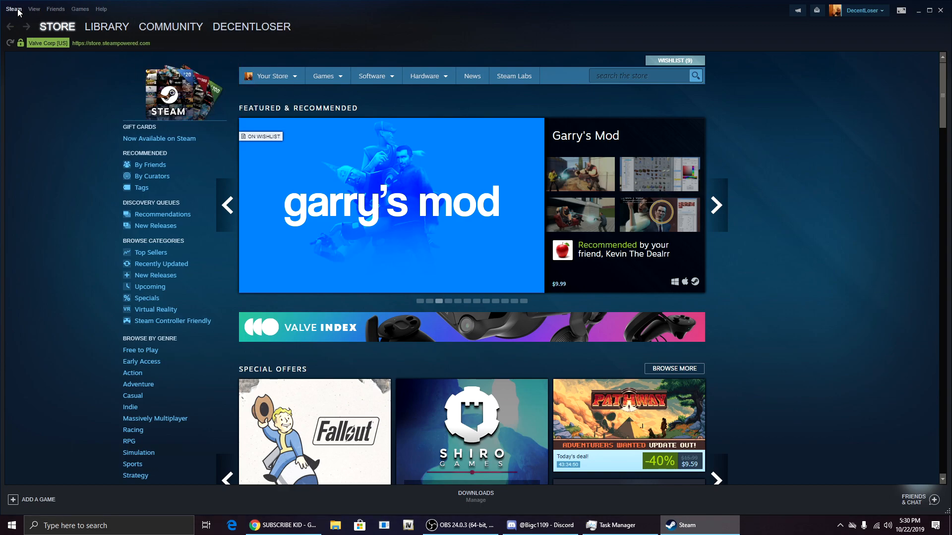
Bring up the Steam client's main menu from the top-left Steam button.
{"action": "left_click", "coordinate": [13, 8]}
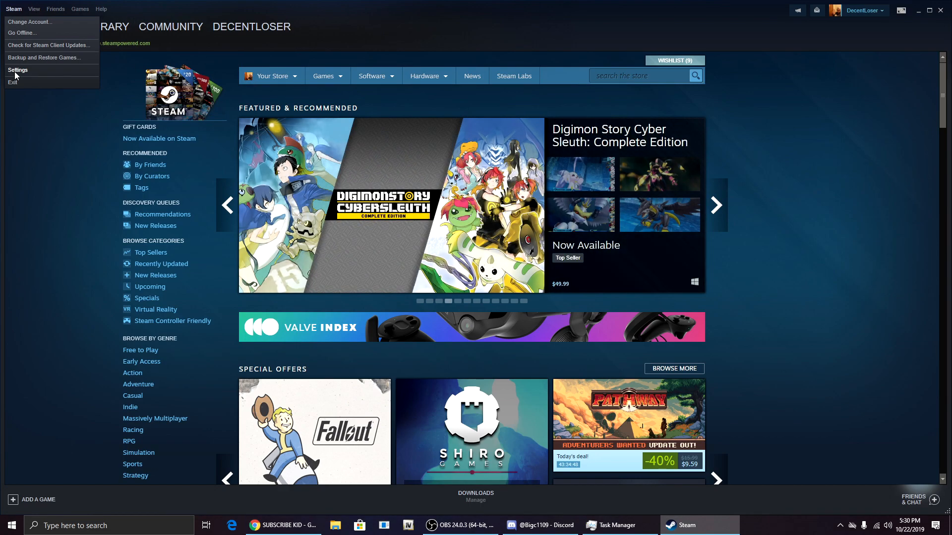
In Settings > Account, switch beta participation to Steam Beta Update and restart Steam.
{"action": "left_click", "coordinate": [18, 70]}
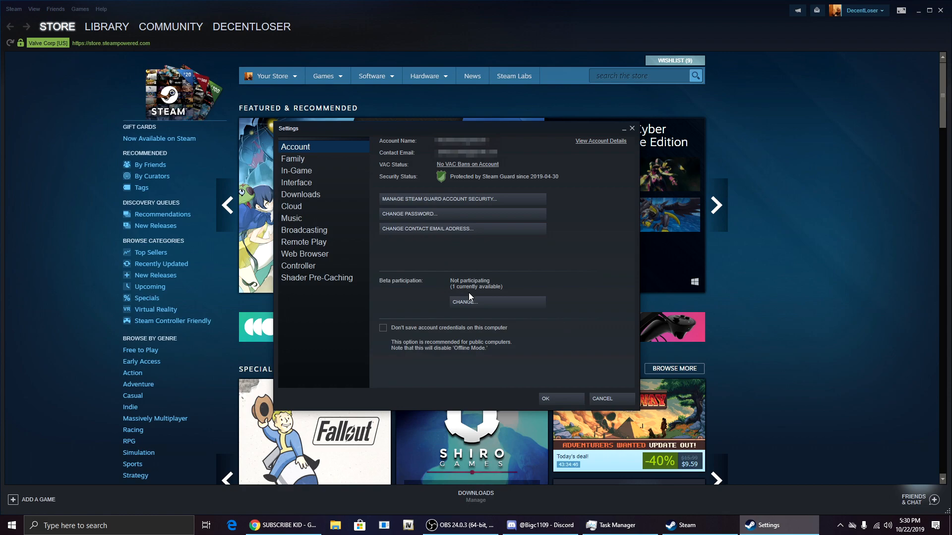
{"action": "mouse_move", "coordinate": [480, 307]}
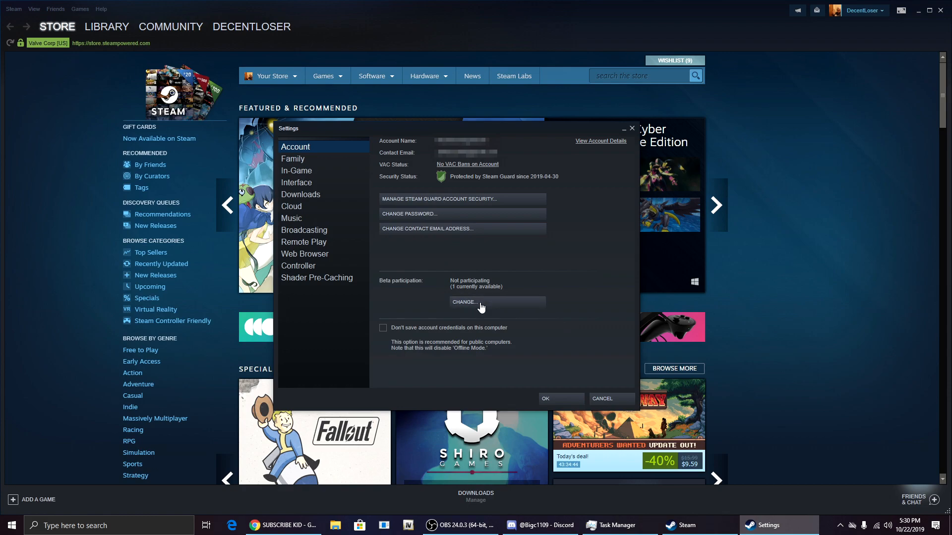
{"action": "left_click", "coordinate": [480, 301]}
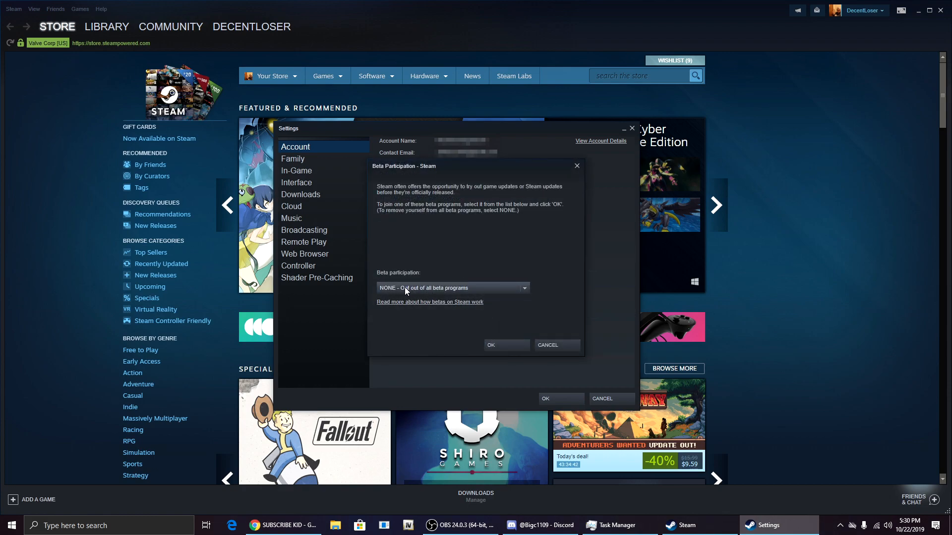
{"action": "left_click", "coordinate": [451, 288]}
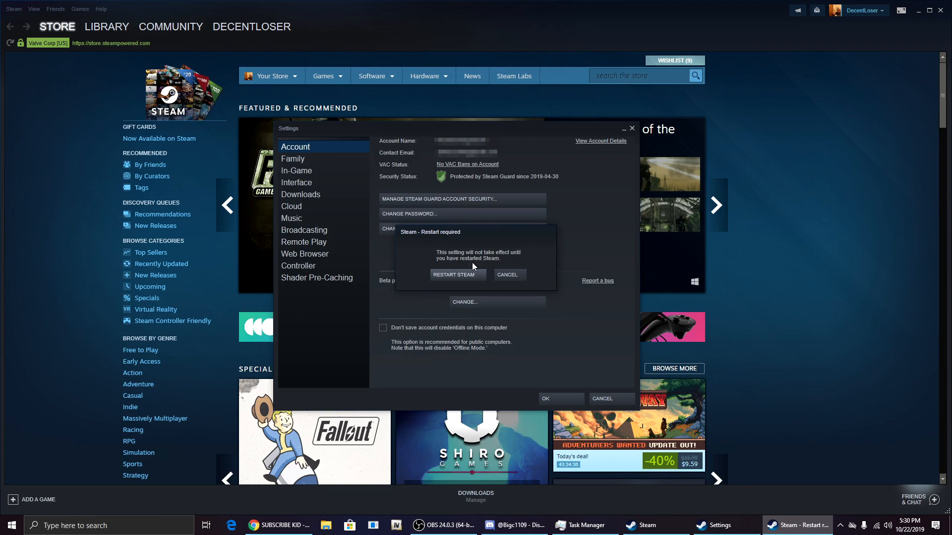
{"action": "left_click", "coordinate": [453, 274]}
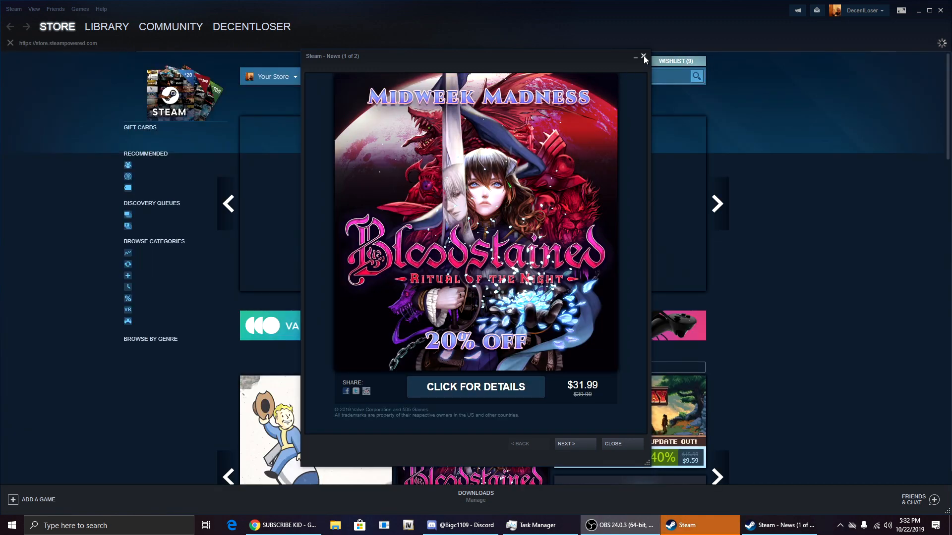
Dismiss the news pop-up, go to the Library, and bring up the Steam menu again.
{"action": "left_click", "coordinate": [643, 55]}
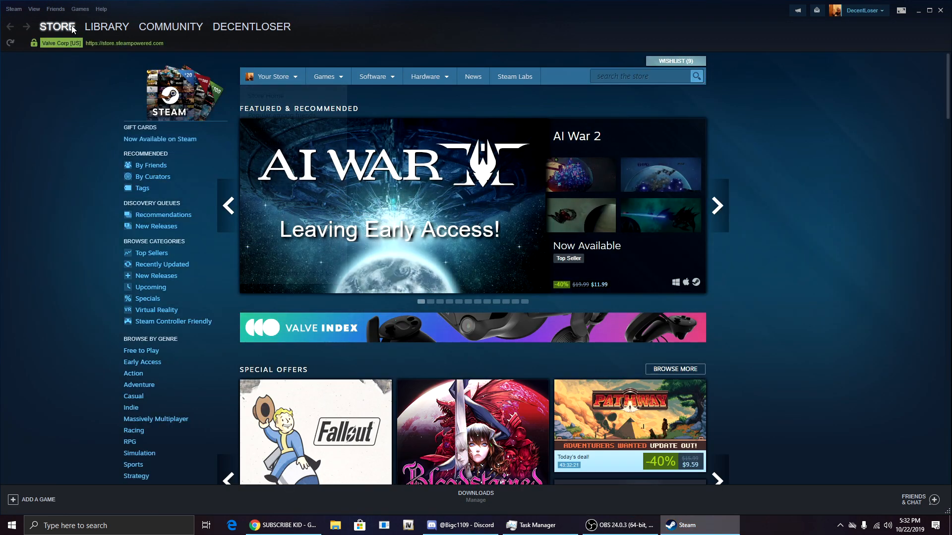
{"action": "left_click", "coordinate": [106, 25]}
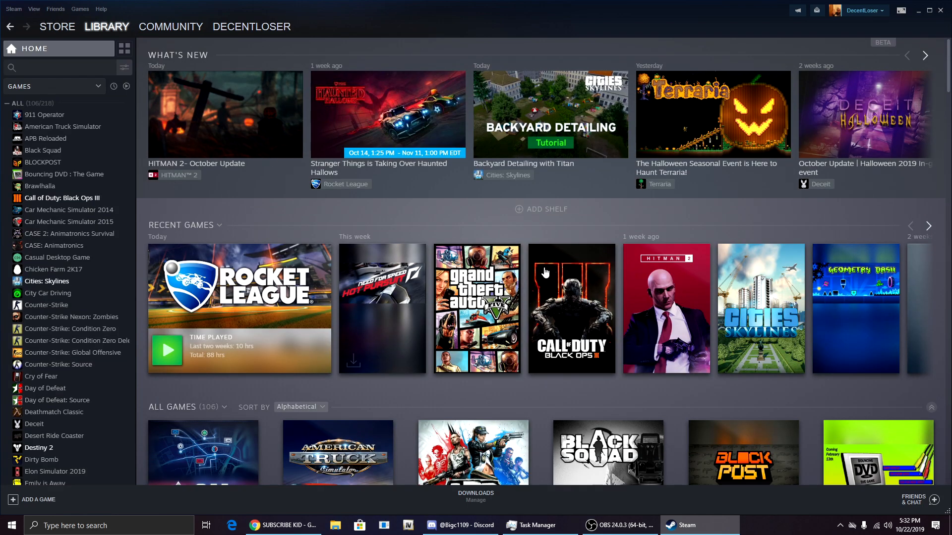
{"action": "mouse_move", "coordinate": [457, 217]}
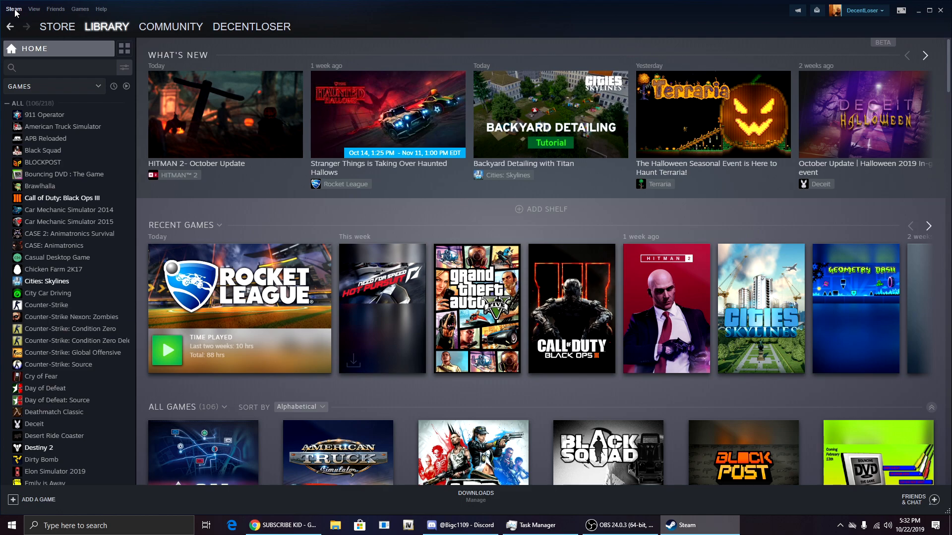
{"action": "left_click", "coordinate": [12, 9]}
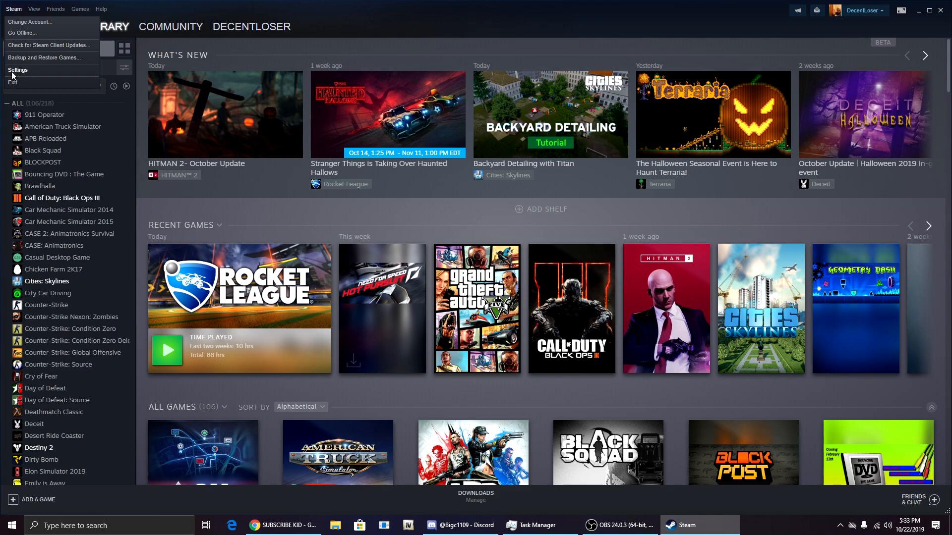
{"action": "left_click", "coordinate": [18, 70]}
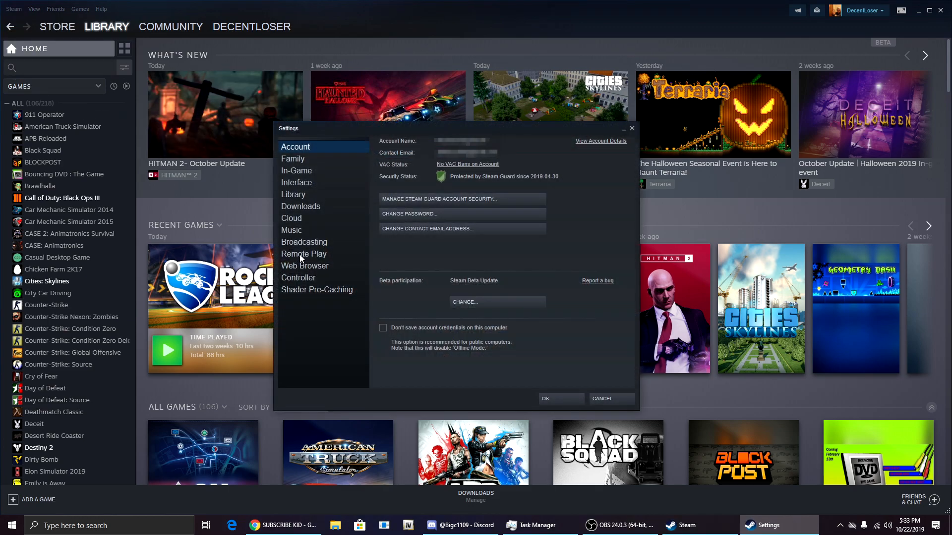
{"action": "left_click", "coordinate": [304, 254]}
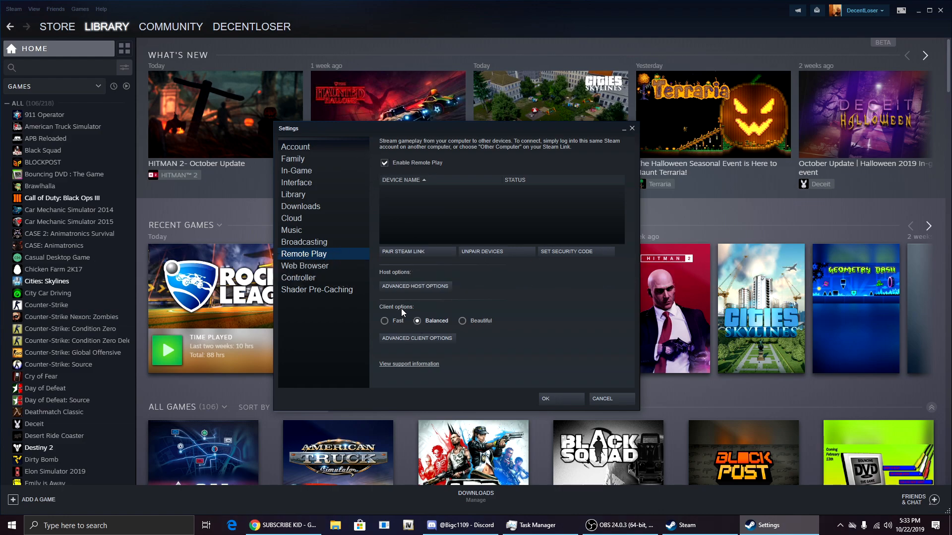
{"action": "mouse_move", "coordinate": [446, 321]}
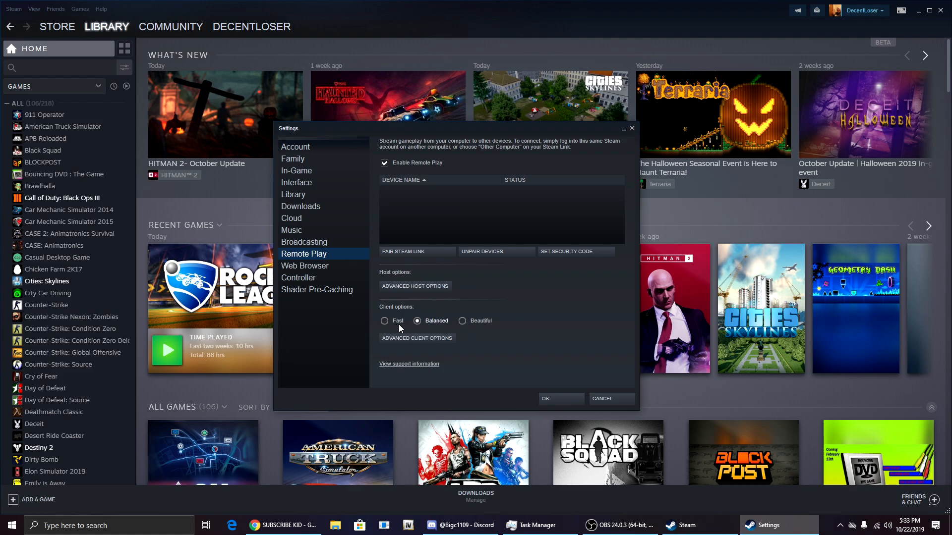
{"action": "mouse_move", "coordinate": [413, 350]}
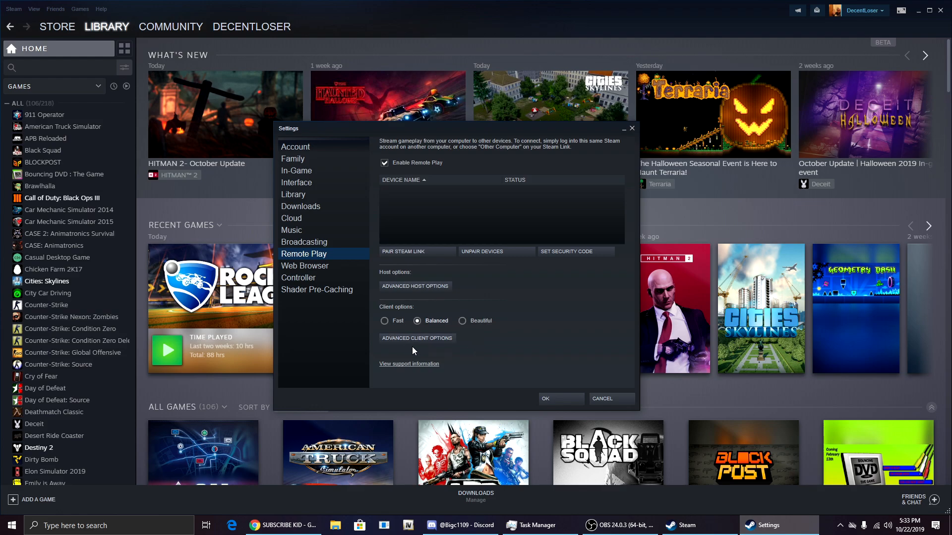
{"action": "mouse_move", "coordinate": [430, 291]}
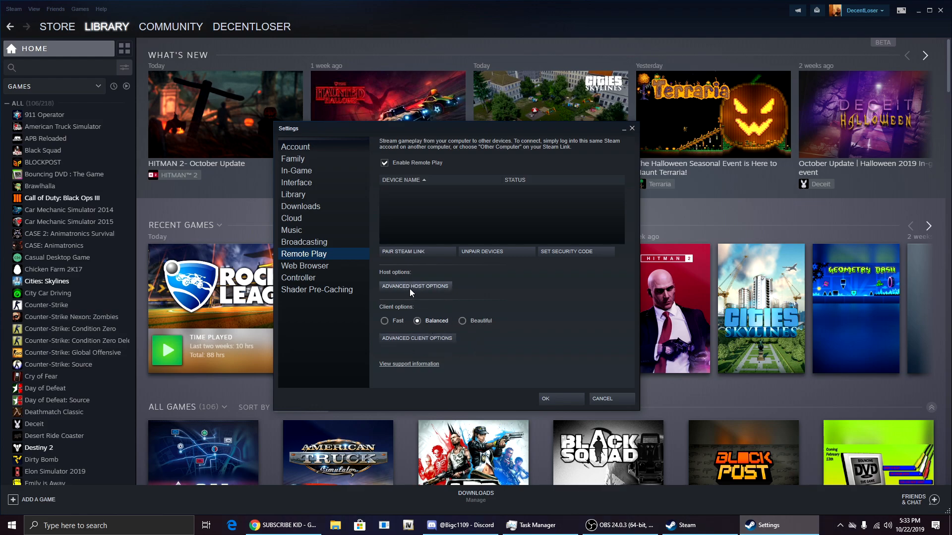
In Advanced Host Options, keep encoding threads on Automatic and enable NVFBC capture on NVIDIA GPU.
{"action": "left_click", "coordinate": [416, 285]}
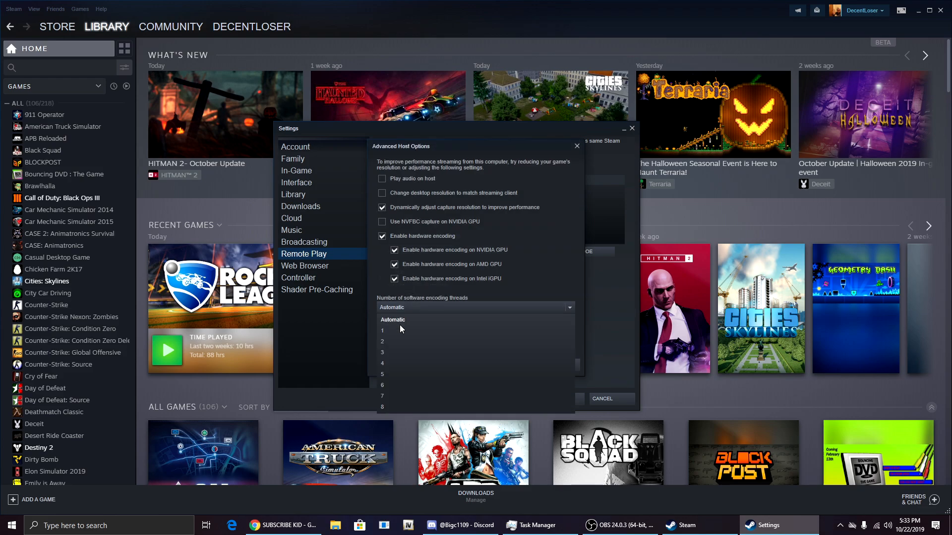
{"action": "mouse_move", "coordinate": [412, 318]}
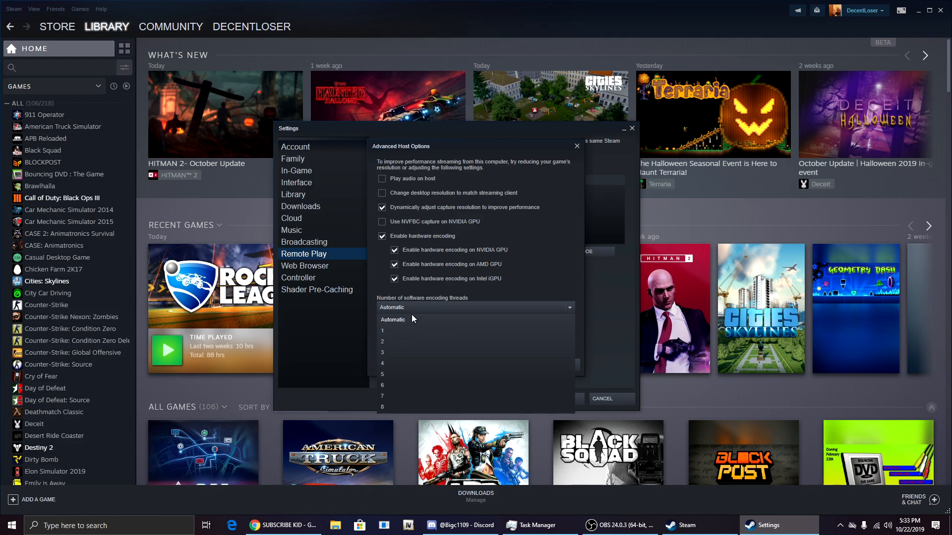
{"action": "left_click", "coordinate": [392, 320]}
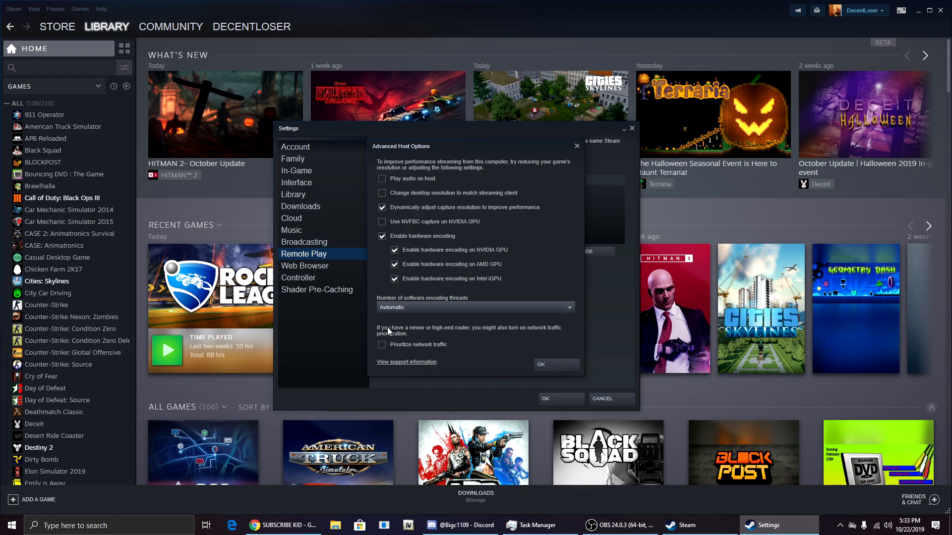
{"action": "mouse_move", "coordinate": [449, 341]}
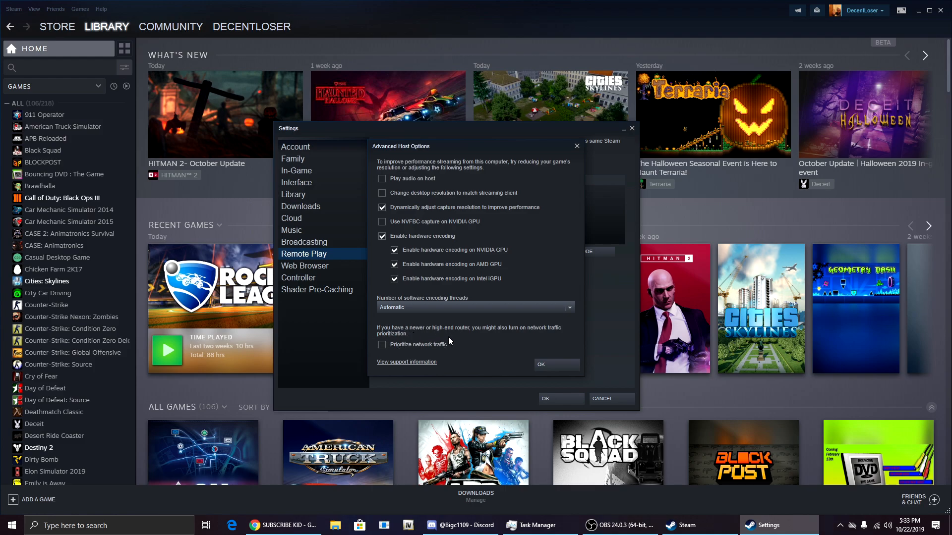
{"action": "mouse_move", "coordinate": [484, 336]}
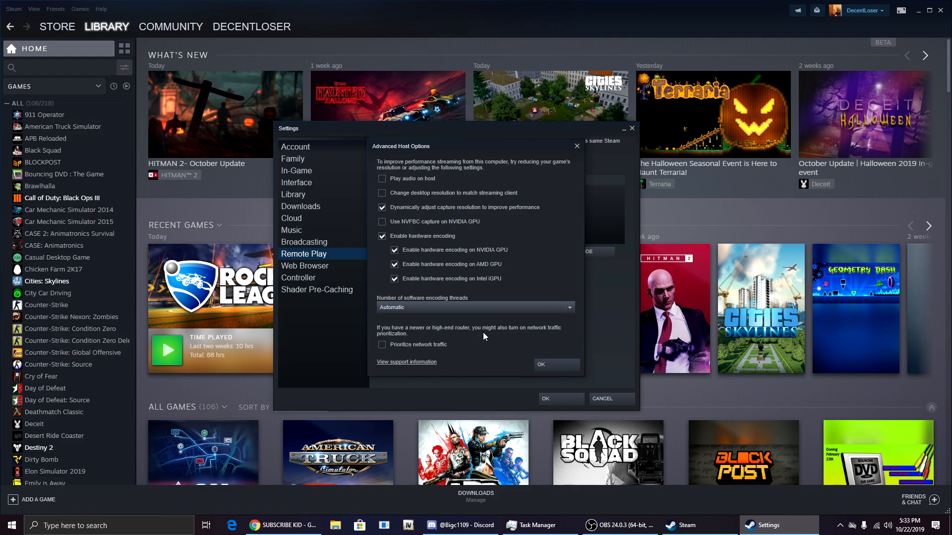
{"action": "mouse_move", "coordinate": [388, 332]}
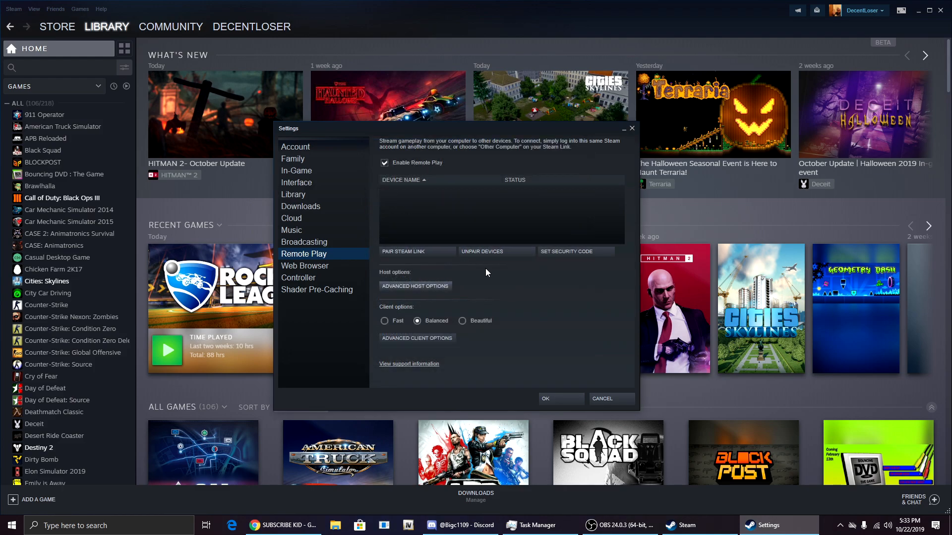
{"action": "left_click", "coordinate": [415, 286]}
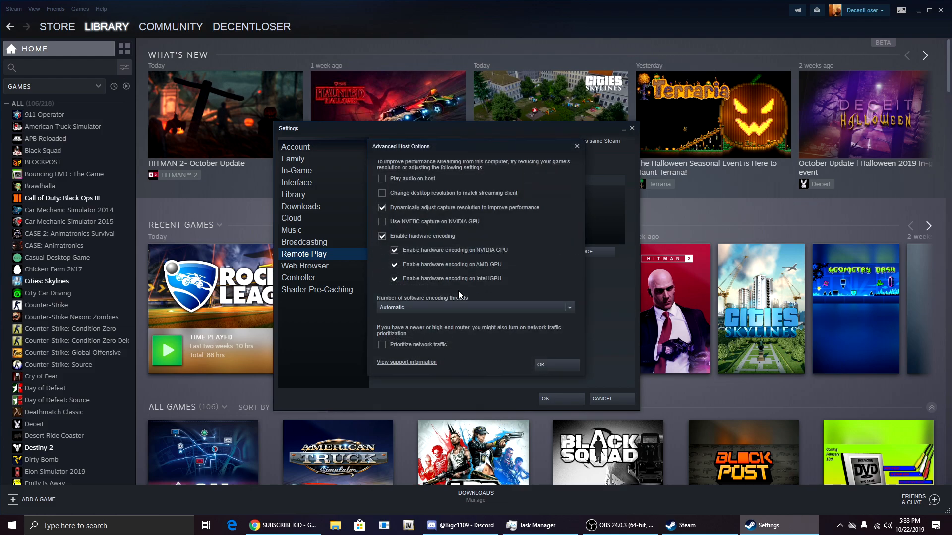
{"action": "mouse_move", "coordinate": [483, 339]}
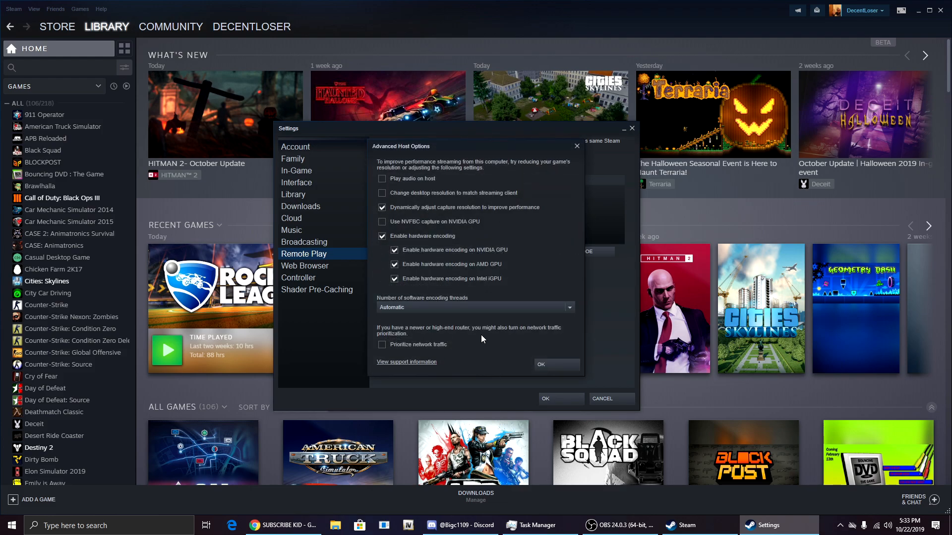
{"action": "mouse_move", "coordinate": [442, 236]}
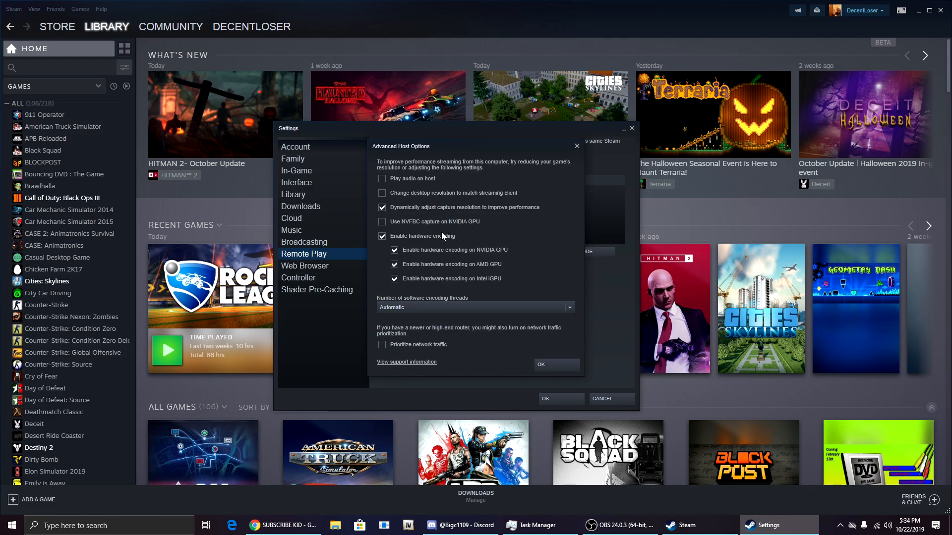
{"action": "mouse_move", "coordinate": [399, 228]}
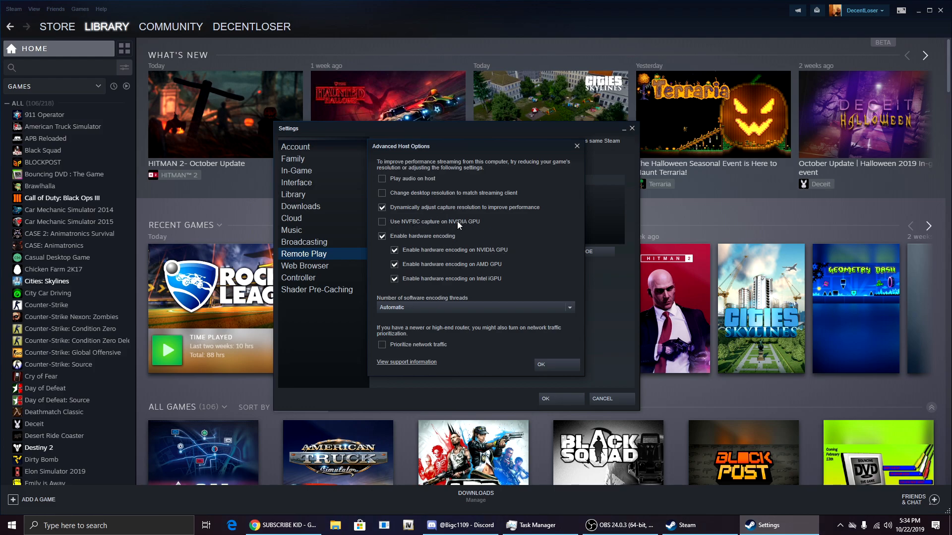
{"action": "left_click", "coordinate": [382, 222]}
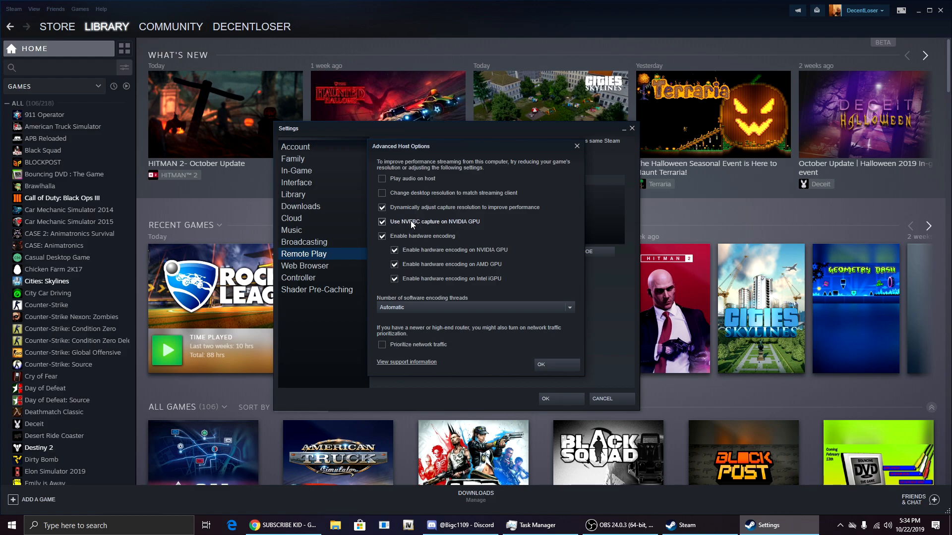
{"action": "mouse_move", "coordinate": [553, 364]}
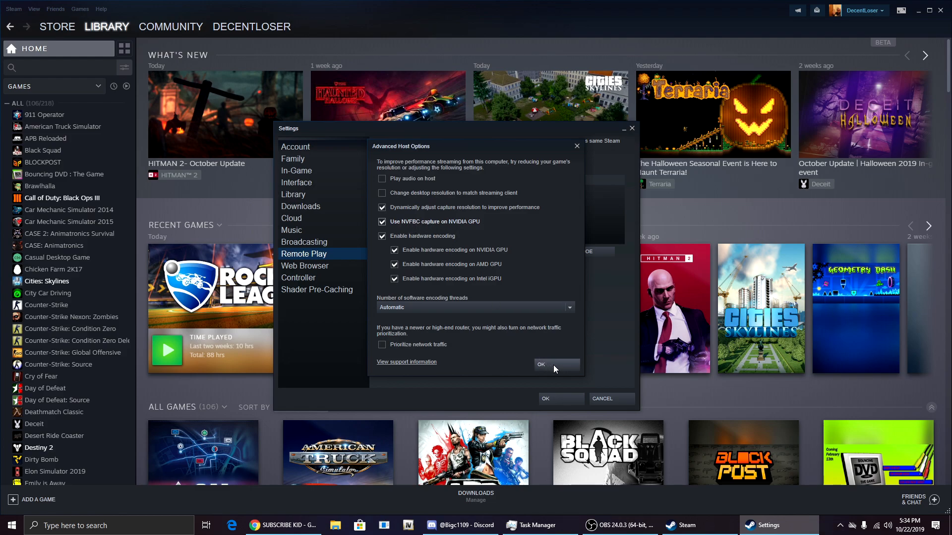
Confirm host options, set client streaming to Fast, and show the bandwidth limit choices in Advanced Client Options.
{"action": "left_click", "coordinate": [539, 365]}
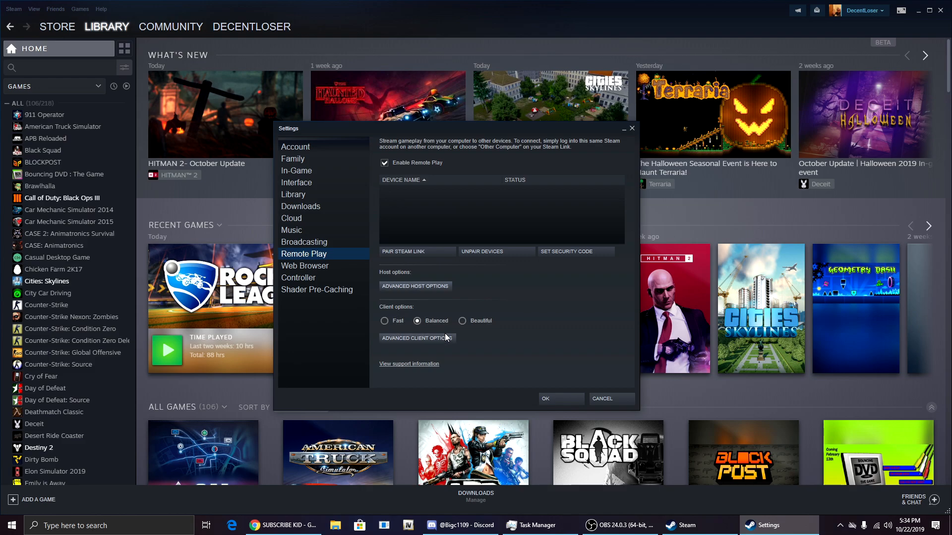
{"action": "mouse_move", "coordinate": [370, 329]}
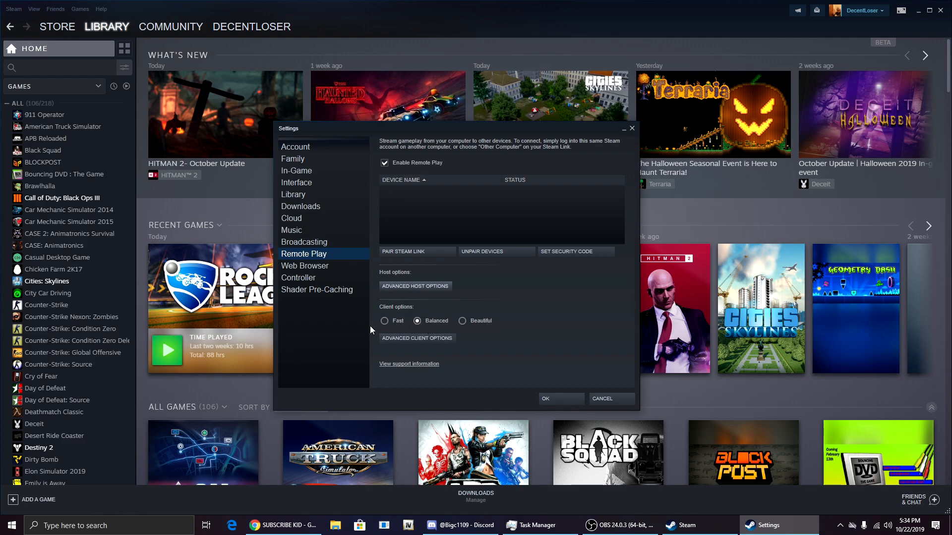
{"action": "left_click", "coordinate": [385, 320]}
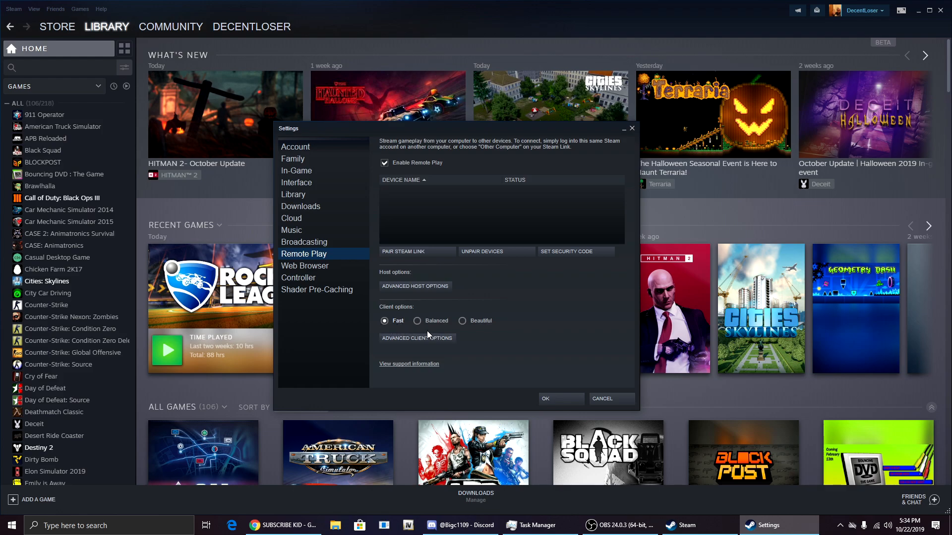
{"action": "left_click", "coordinate": [416, 338]}
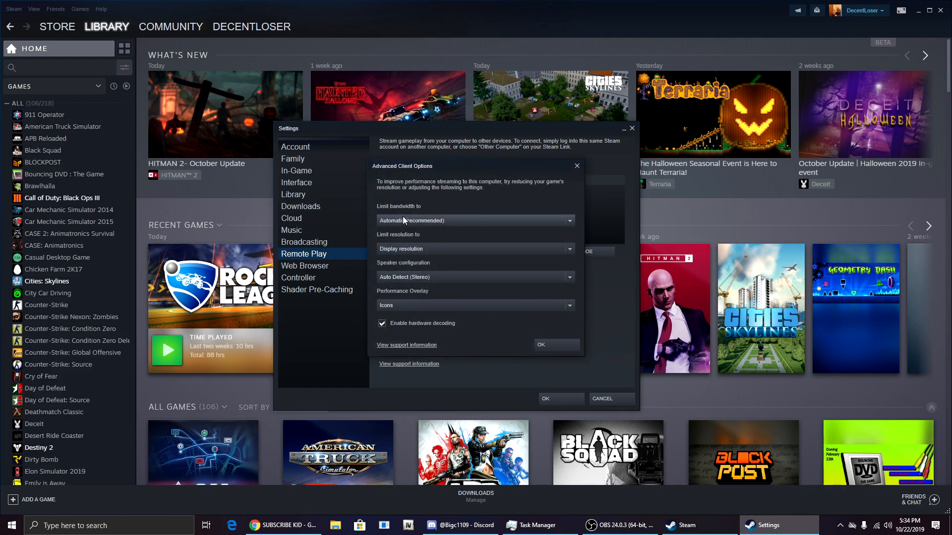
{"action": "left_click", "coordinate": [475, 220]}
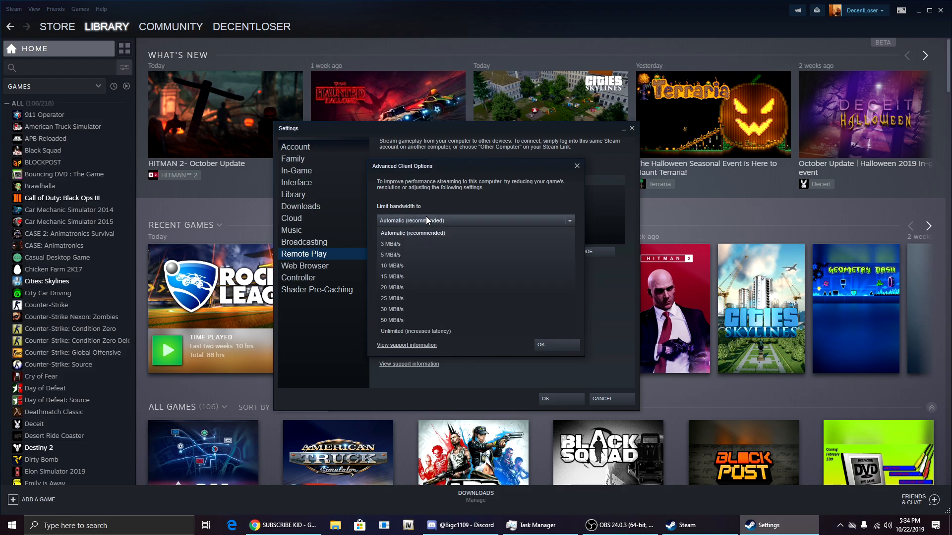